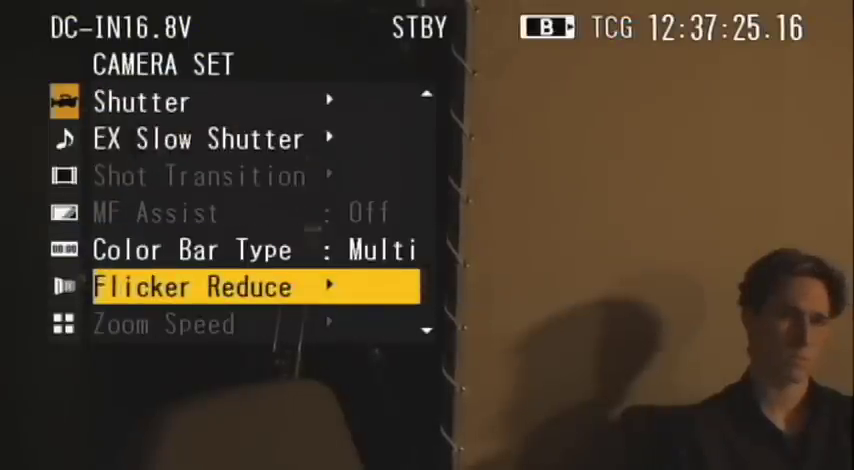
Reach Interval Rec in Camera Set and show its Interval Time choices
scroll(down, 3)
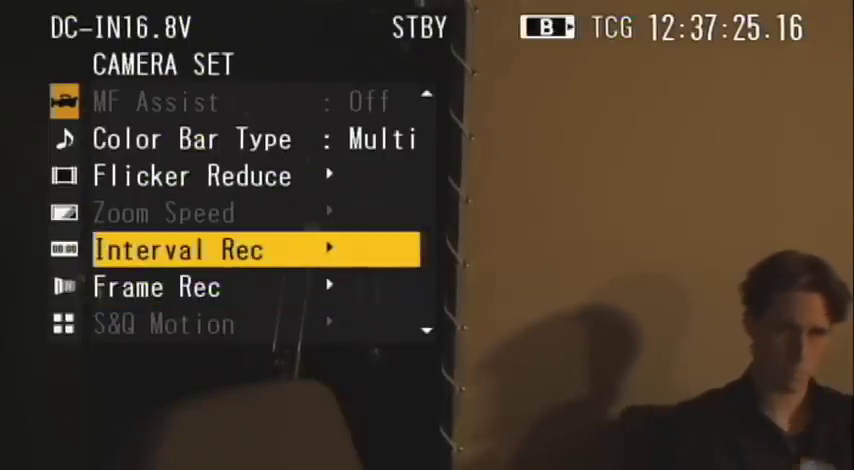
click(180, 250)
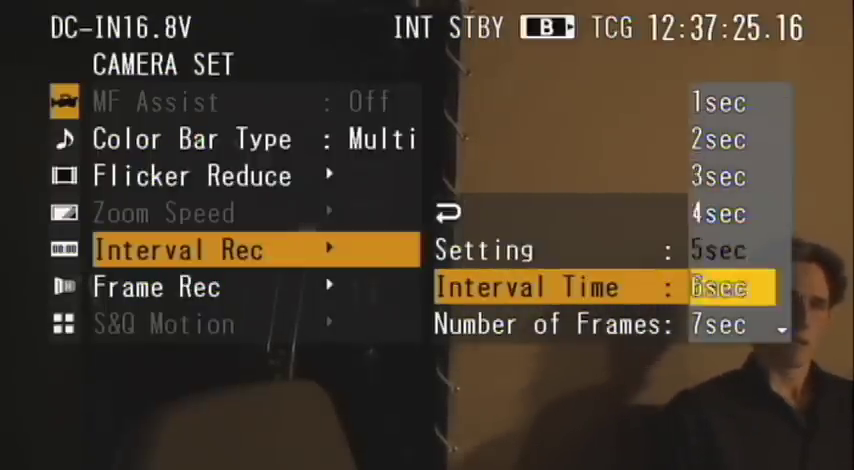
scroll(down, 3)
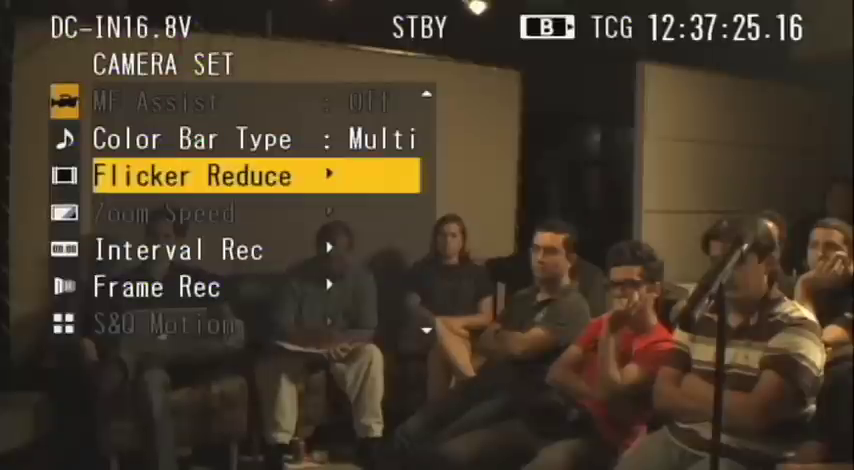
Move the Camera Set selection up from Flicker Reduce to Color Bar Type (Multi)
key(up)
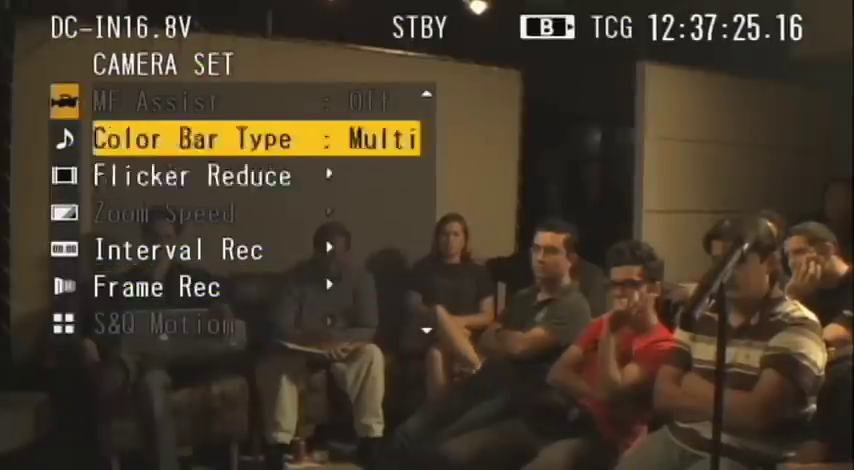